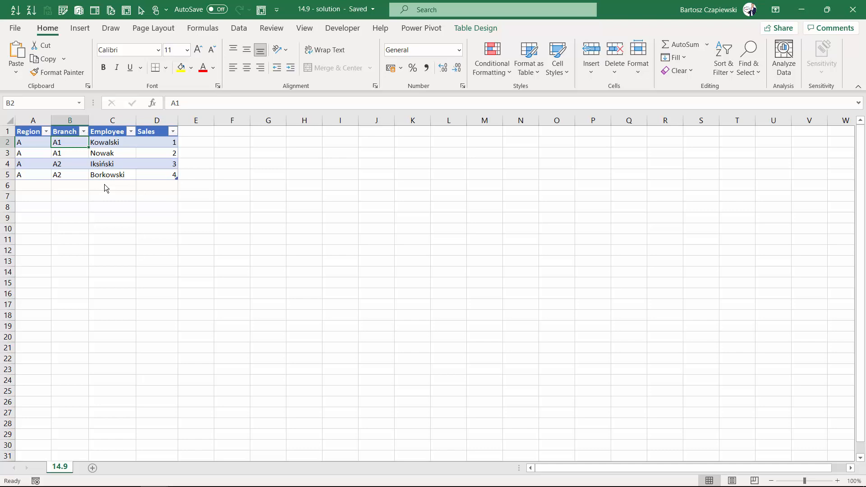
- Switch to the Insert ribbon to reach the PivotTable command for the sales table
left_click(80, 28)
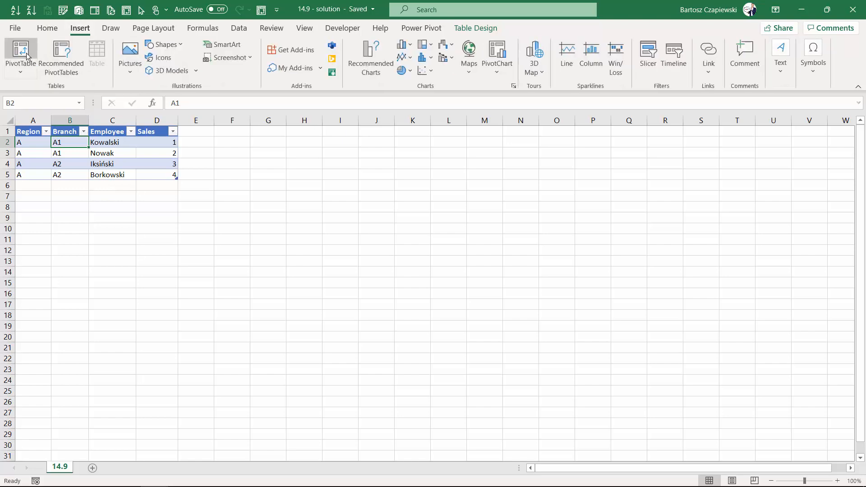
- Create a PivotTable from the sales data and add Region and Branch to the rows
left_click(20, 55)
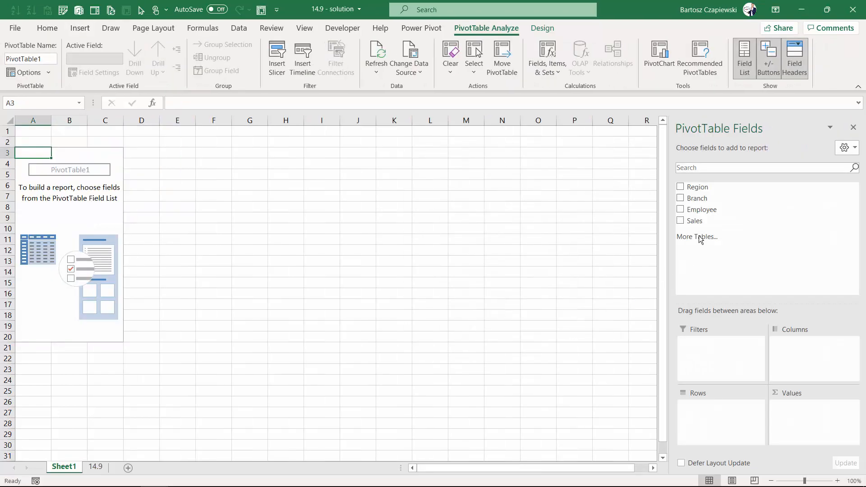
left_click(682, 187)
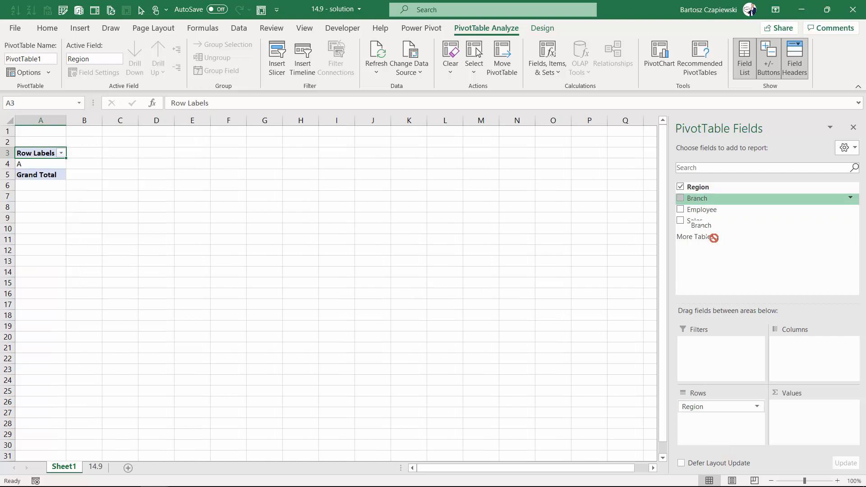
left_click(681, 197)
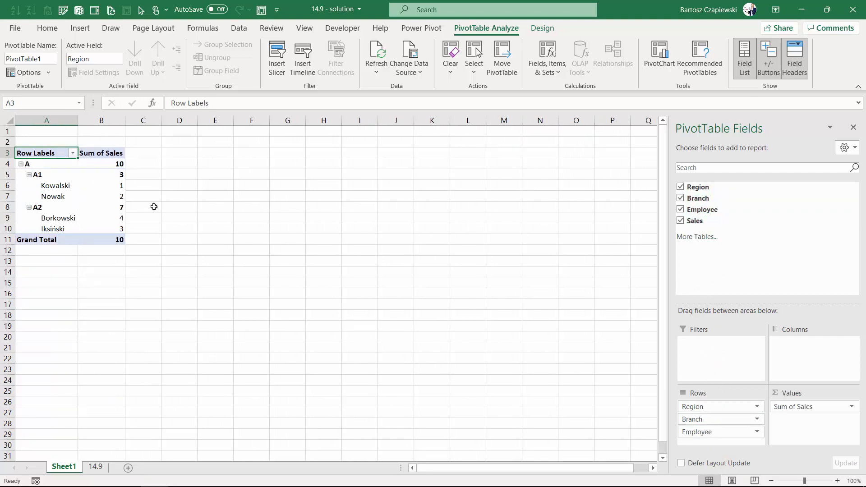
mouse_move(101, 185)
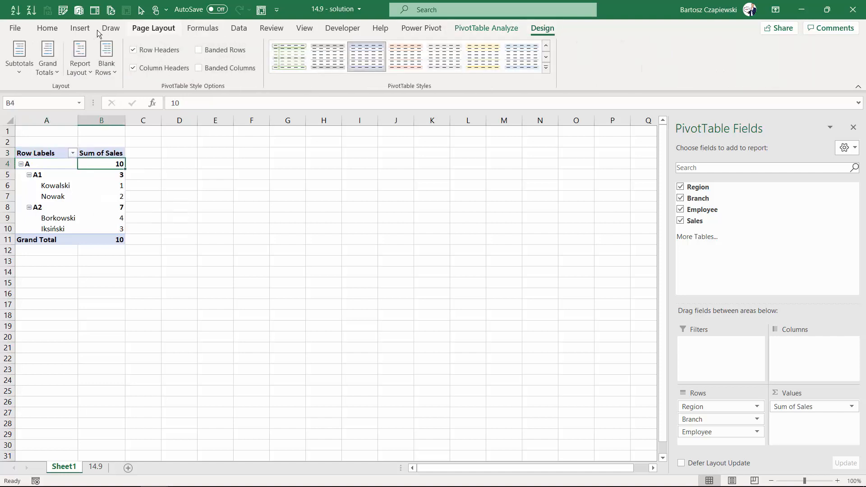
- Apply the tabular report layout, then select region A, employees Kowalski and Nowak, and branch A1
left_click(78, 57)
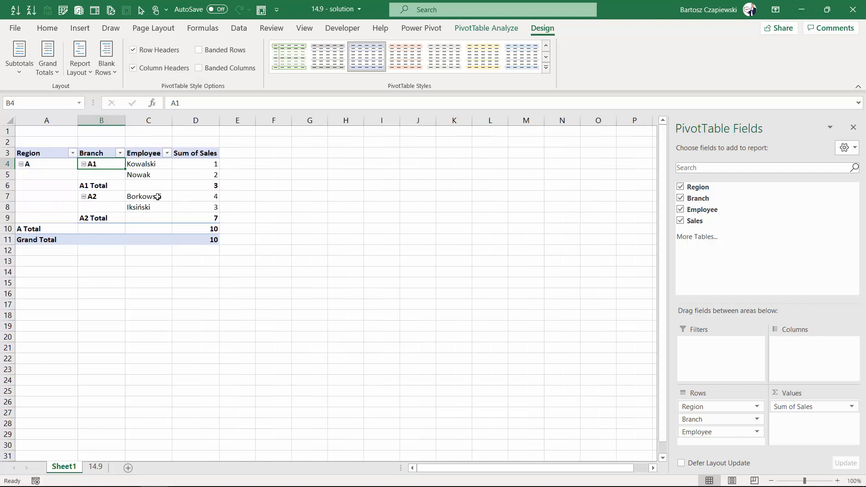
left_click(46, 163)
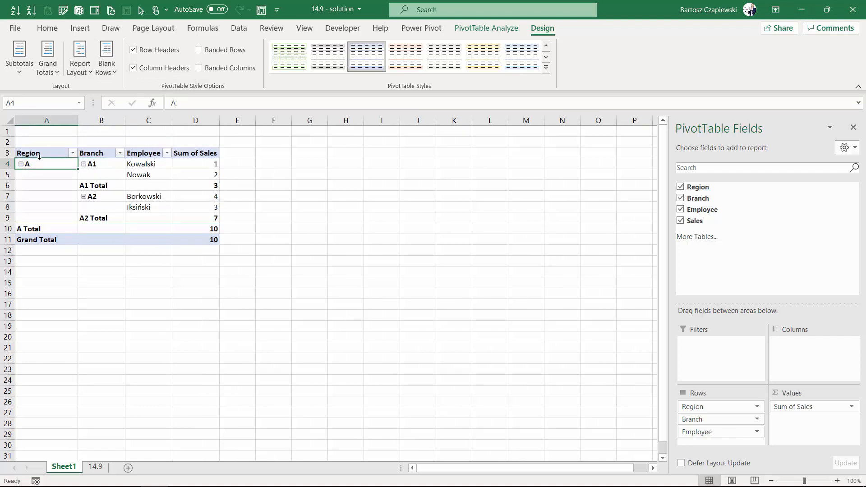
mouse_move(37, 203)
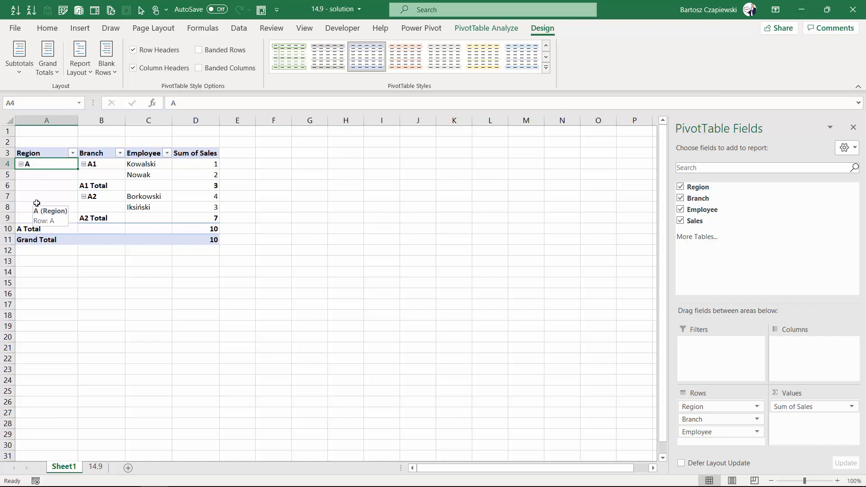
mouse_move(43, 172)
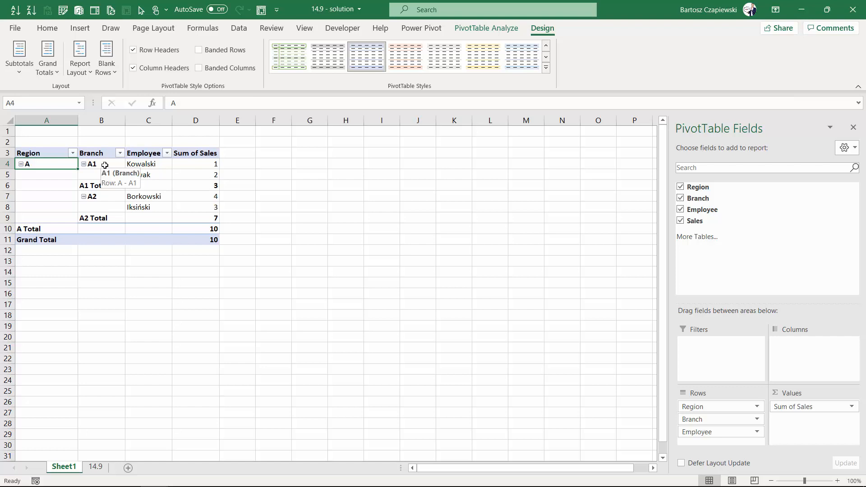
left_click_drag(148, 163, 148, 174)
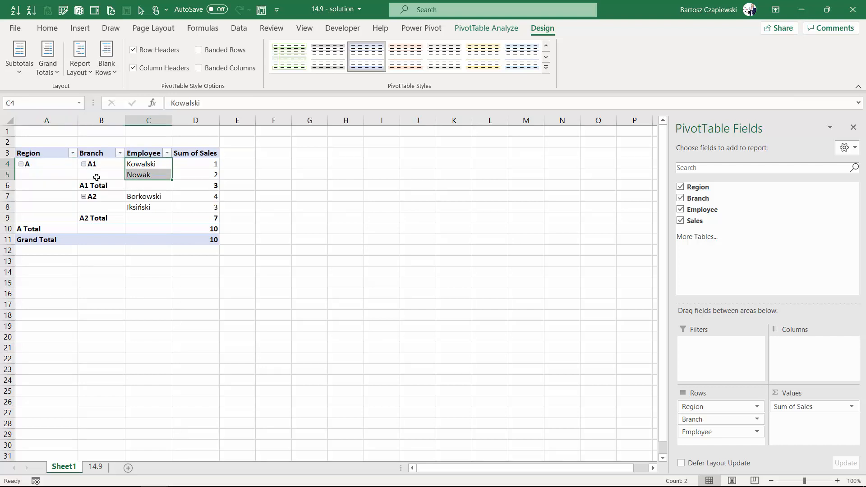
mouse_move(92, 164)
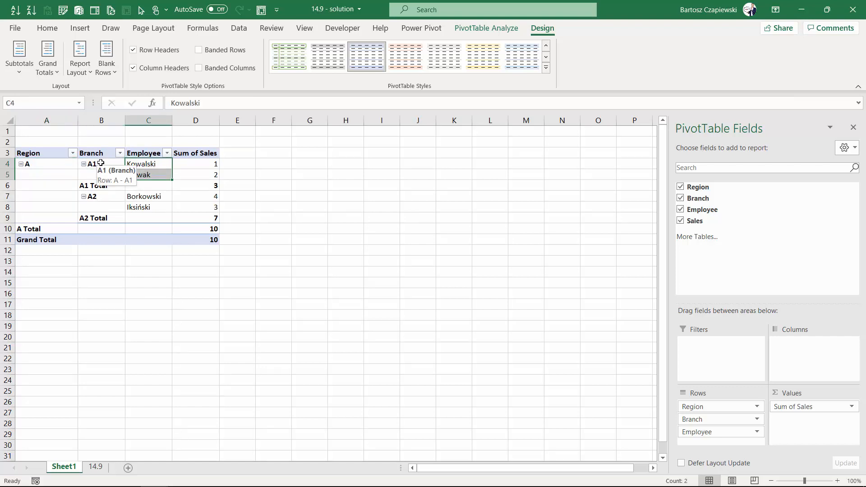
left_click(101, 163)
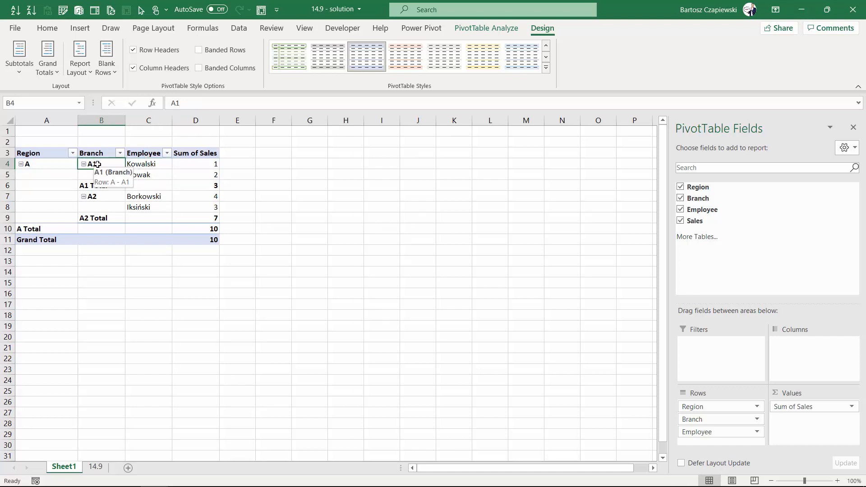
- Give the Branch field outline form with compact labels in Field Settings, then select region A
right_click(92, 163)
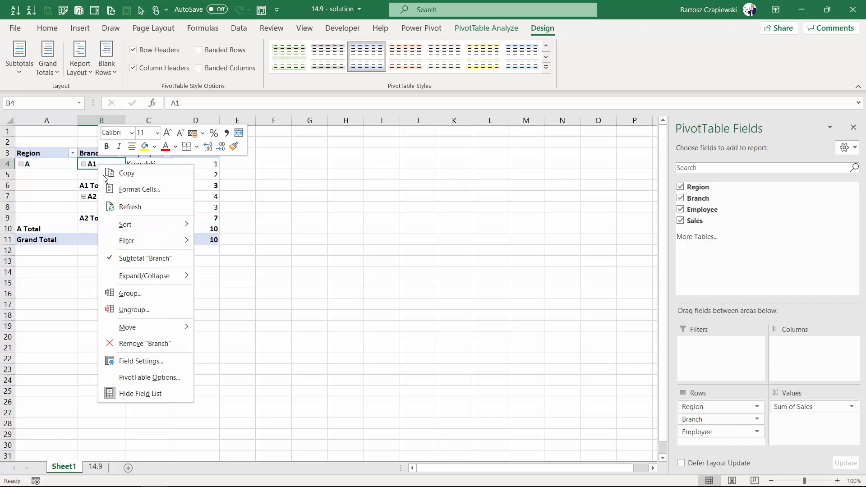
left_click(141, 361)
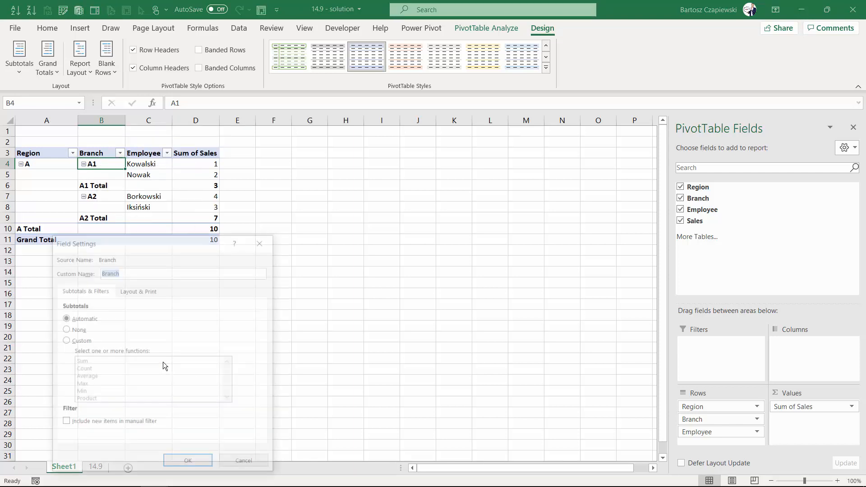
left_click(284, 199)
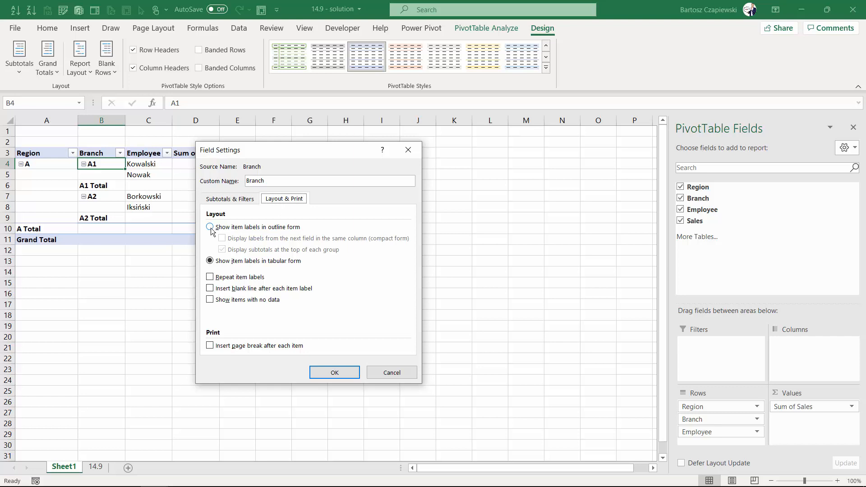
left_click(210, 227)
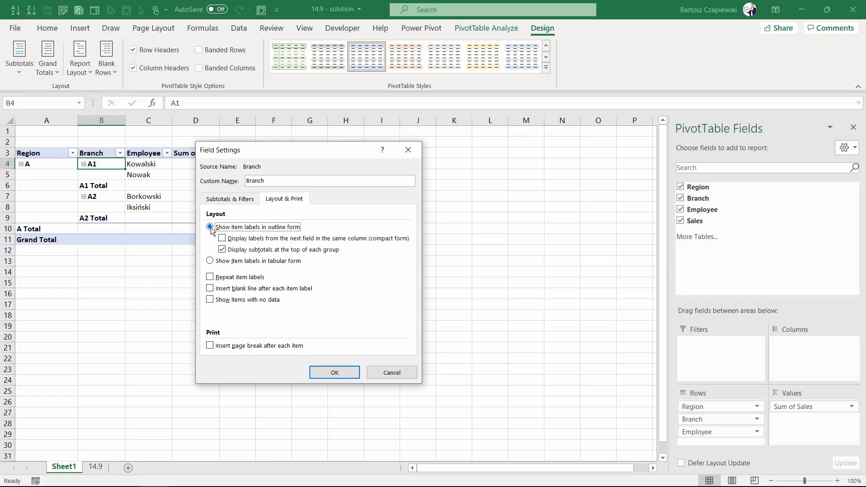
left_click(210, 227)
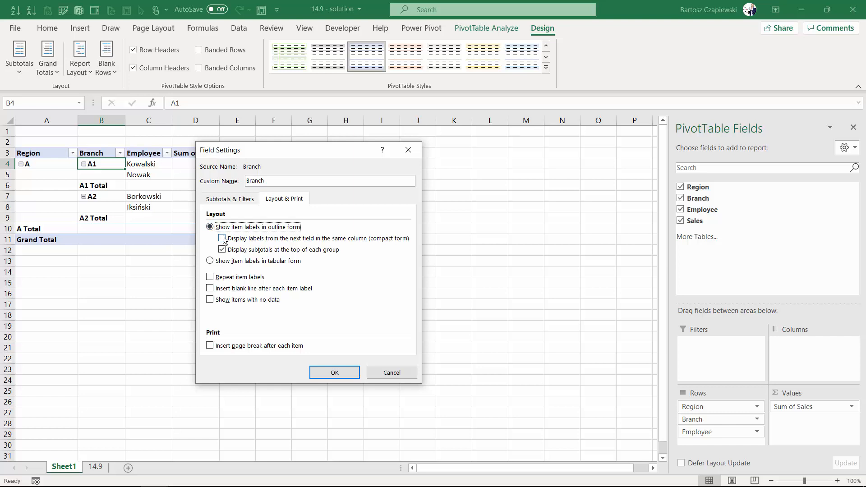
left_click(210, 238)
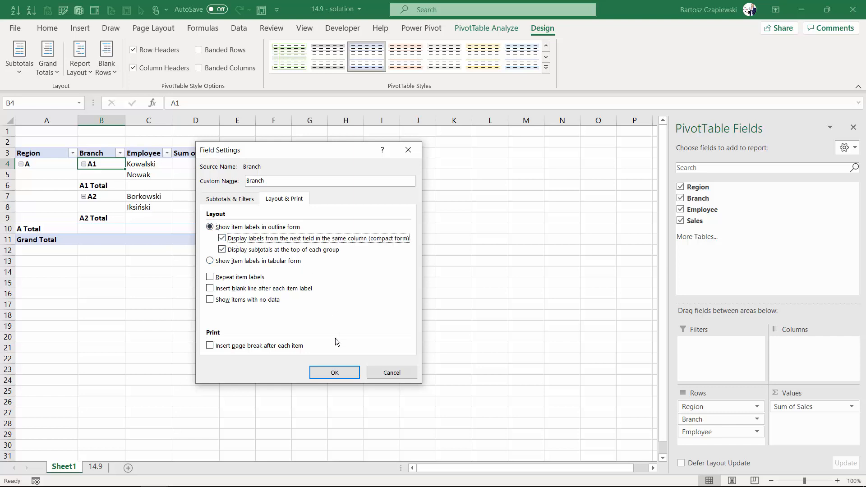
left_click(335, 373)
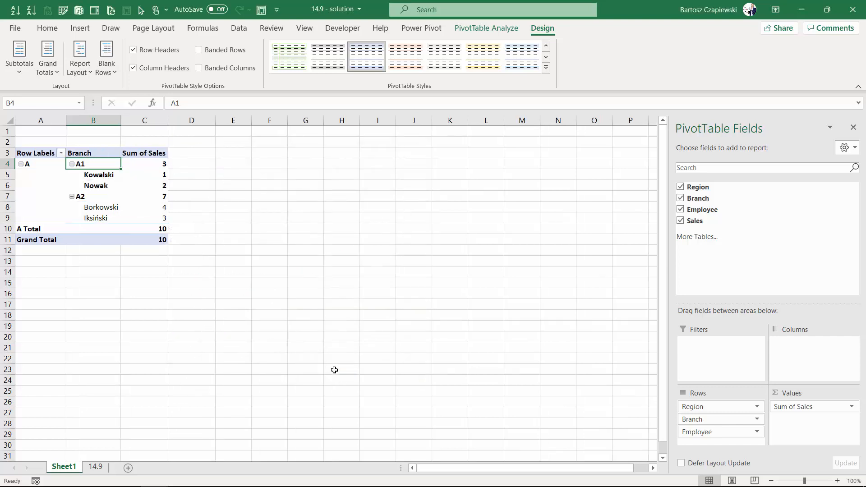
left_click(26, 164)
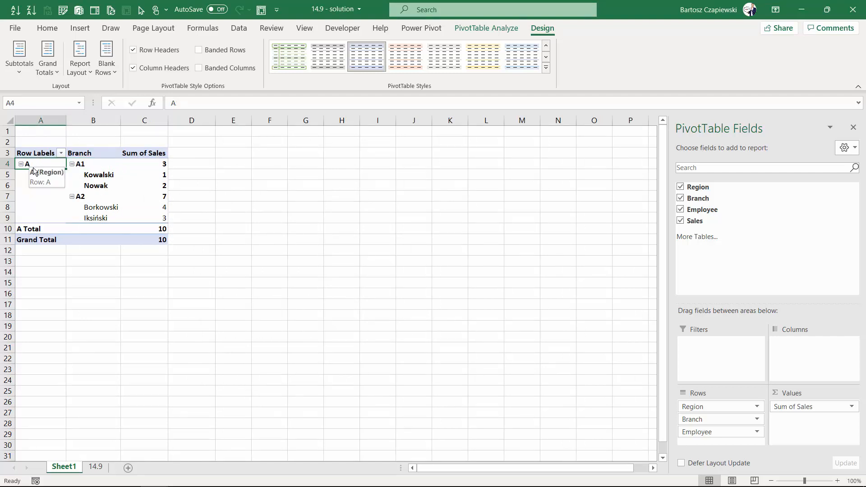